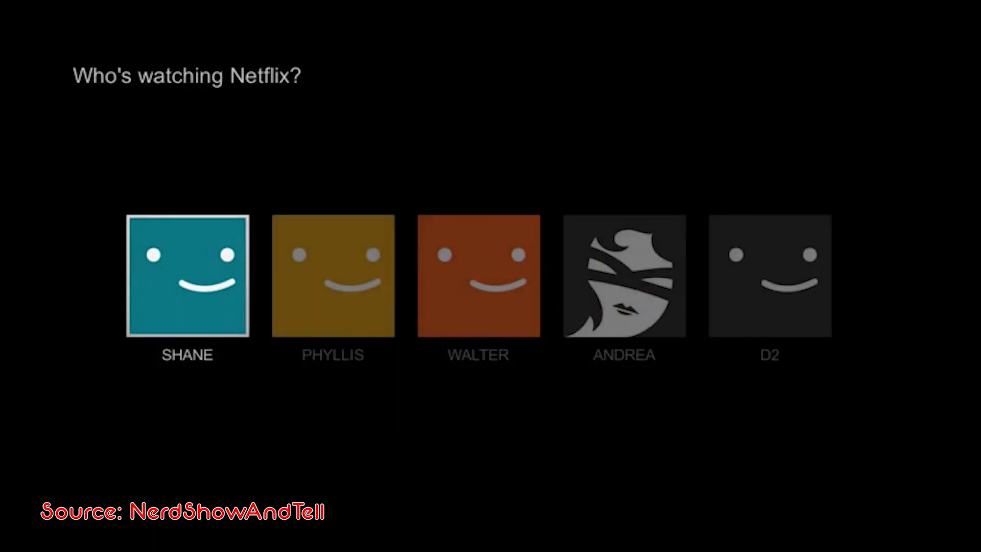
Step: Enter Netflix as the SHANE profile, landing on the home screen with Supernatural featured
{"action": "left_click", "coordinate": [186, 274]}
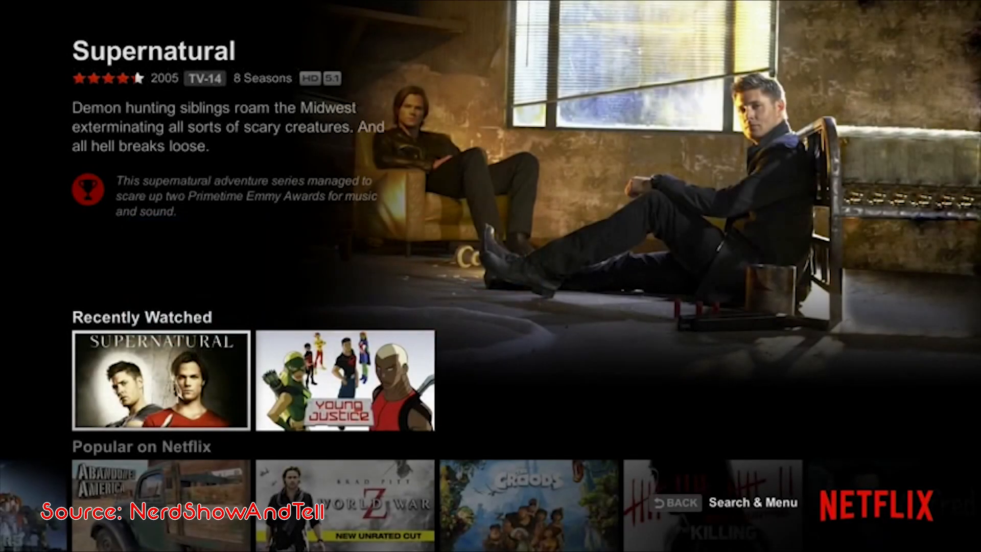